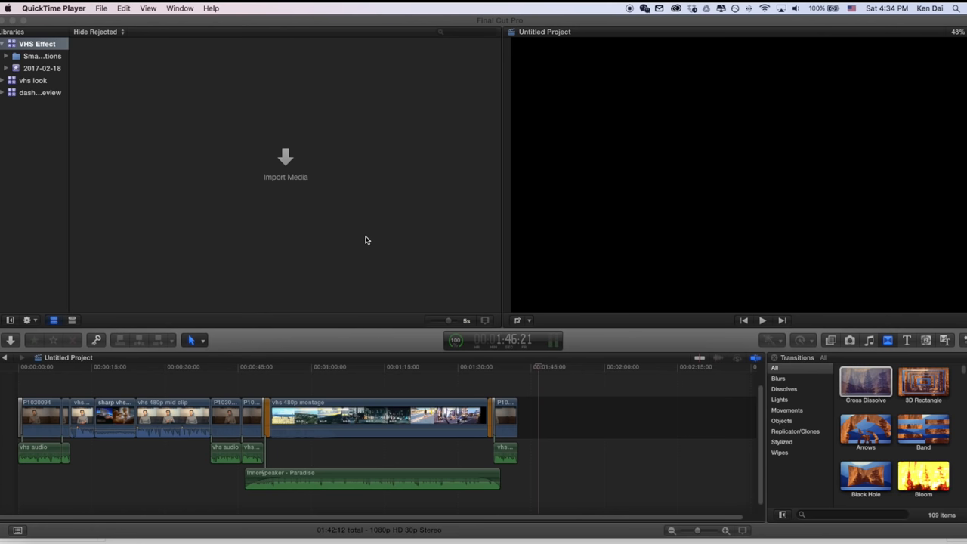
Step: Bring up the File menu to reach the new library item options
left_click(84, 9)
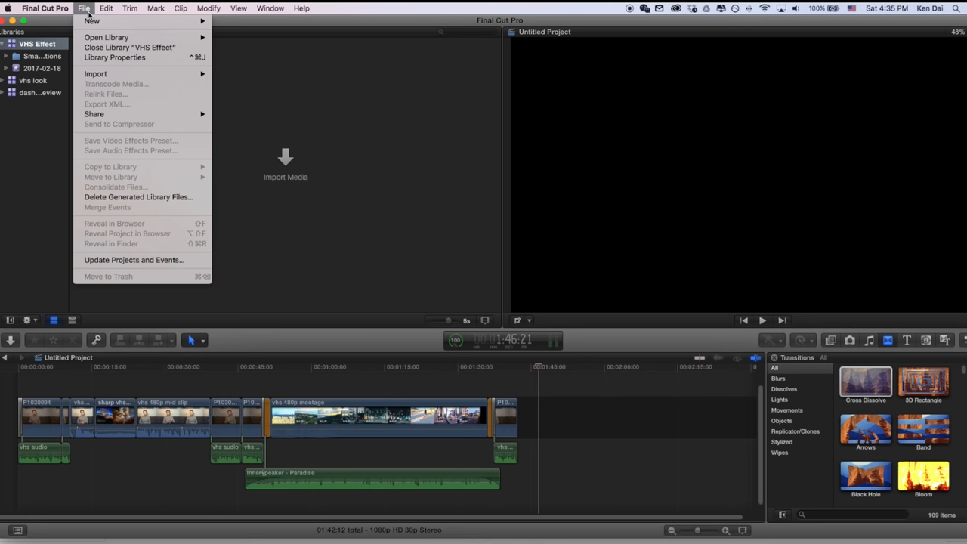
Step: Create the 'Vhs Video' event with a new custom 640x480, 23.98p project
left_click(91, 21)
type("Vhs")
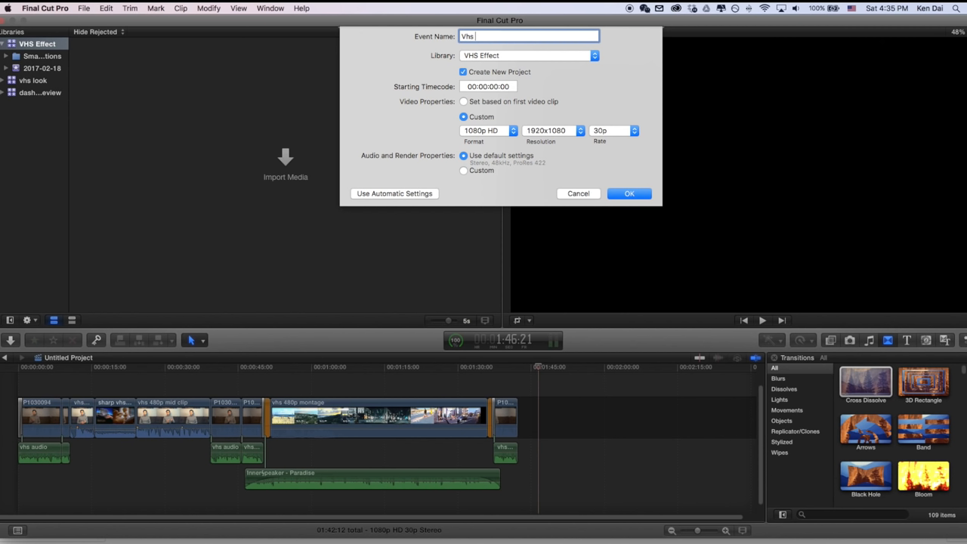
type("Video")
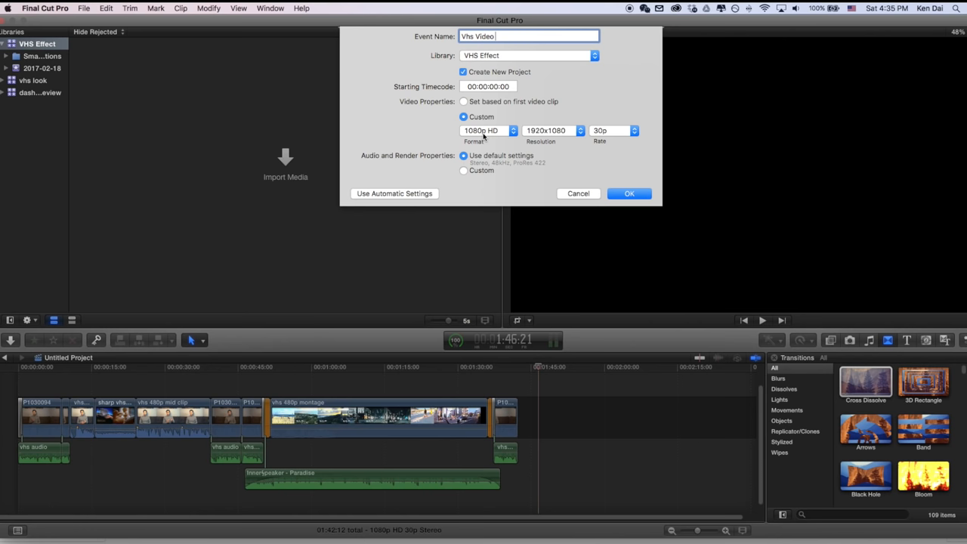
left_click(486, 130)
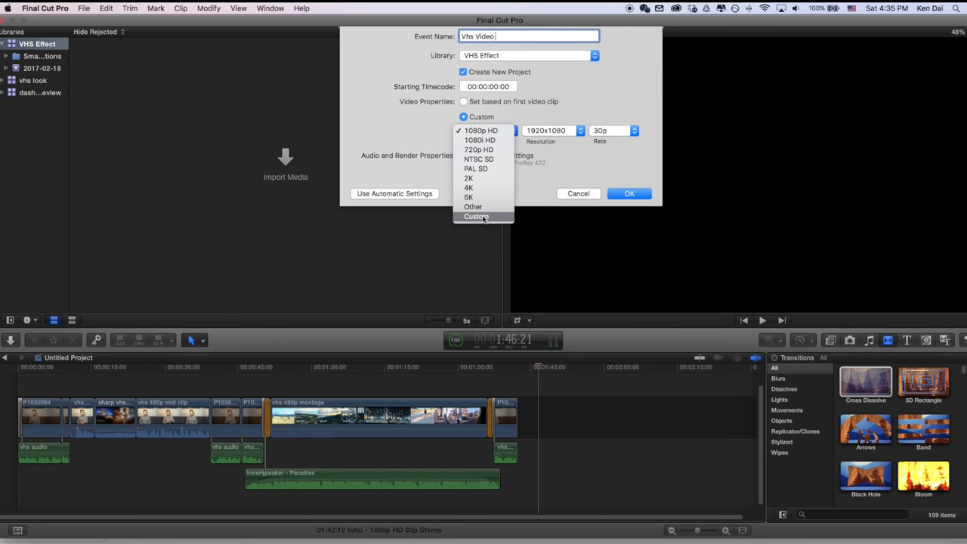
left_click(476, 216)
type("480")
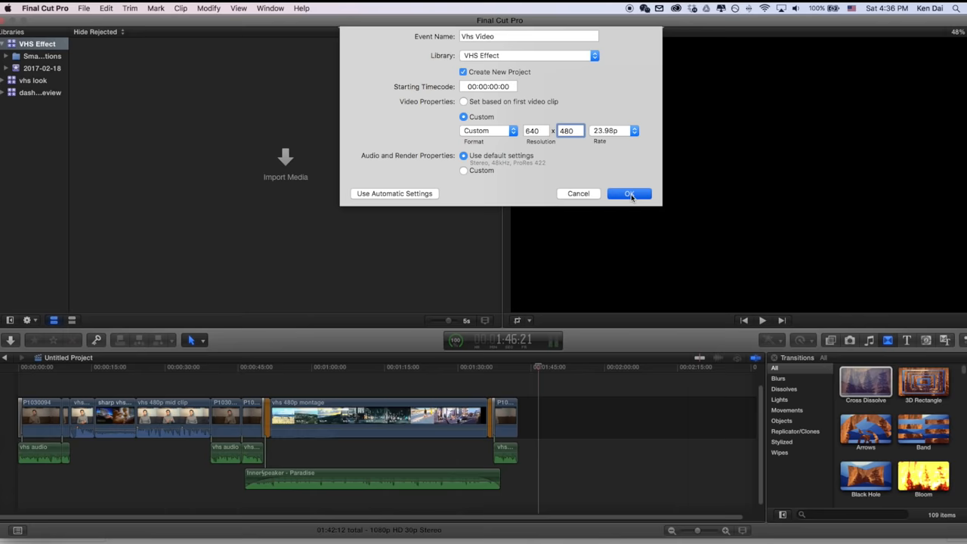
left_click(628, 194)
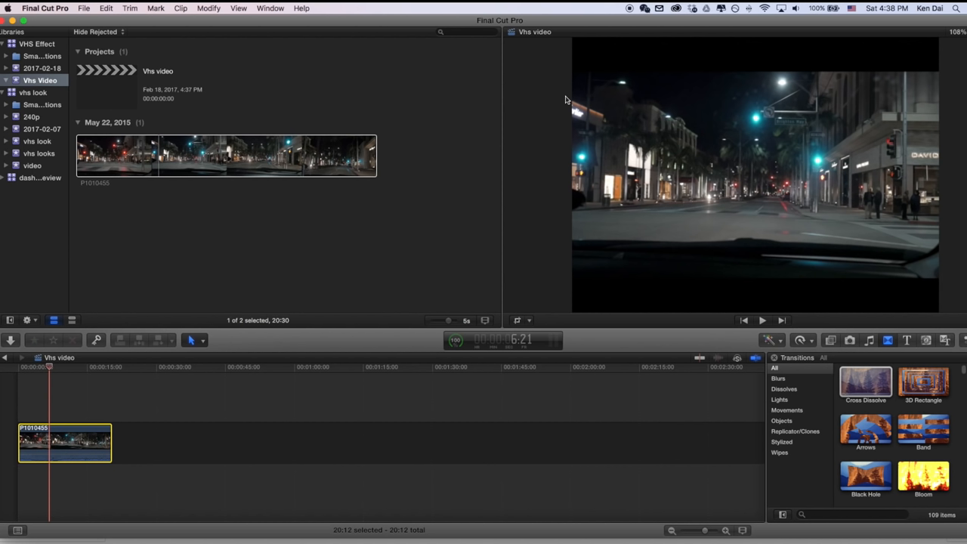
mouse_move(72, 441)
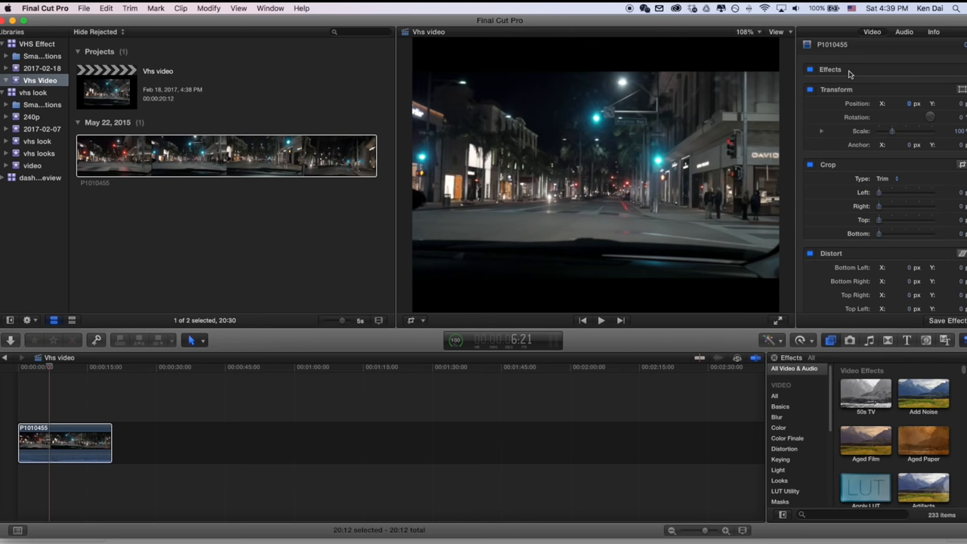
Step: Raise the Transform Scale so the night street clip fills the 640x480 frame
left_click_drag(897, 130, 914, 130)
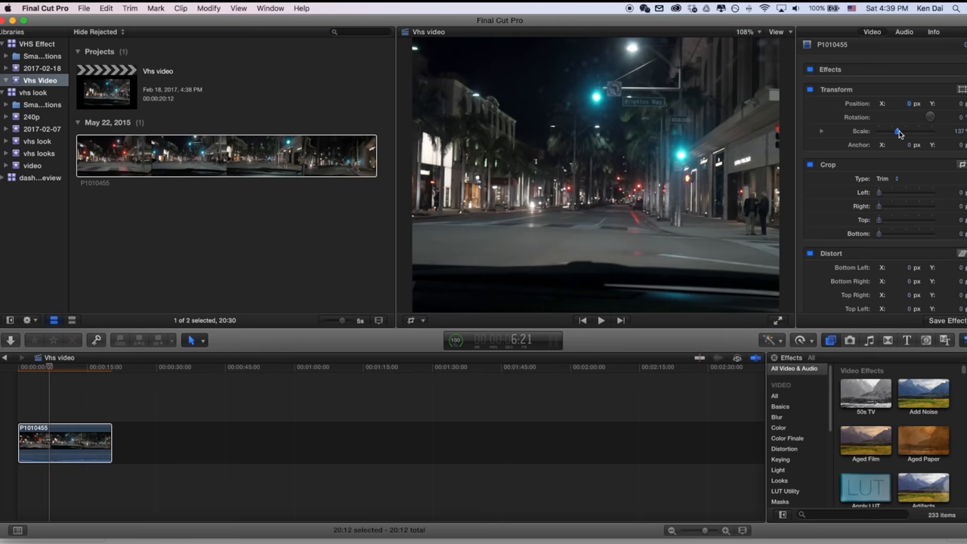
left_click_drag(906, 102, 929, 103)
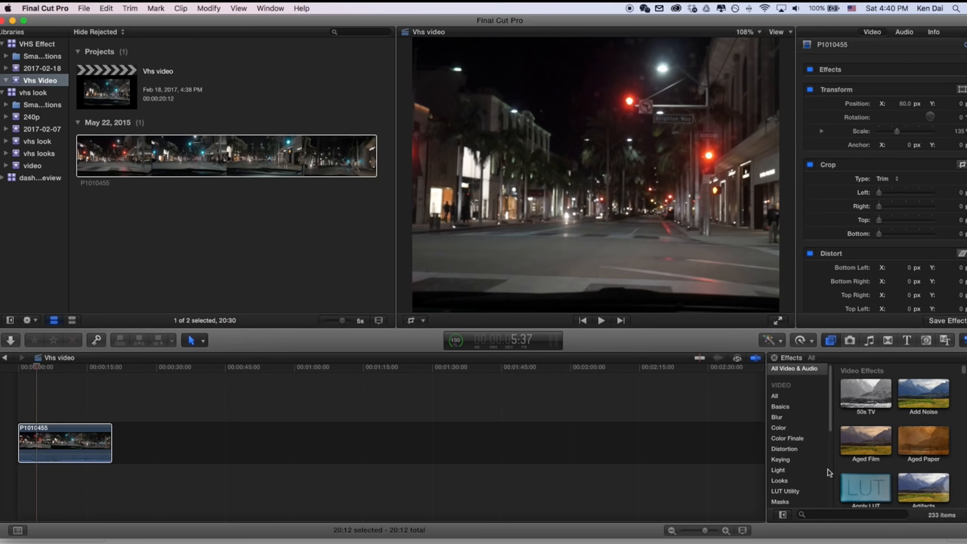
Step: Apply a Gaussian blur with lowered Amount and an Add Noise effect to the clip
type("gaussian")
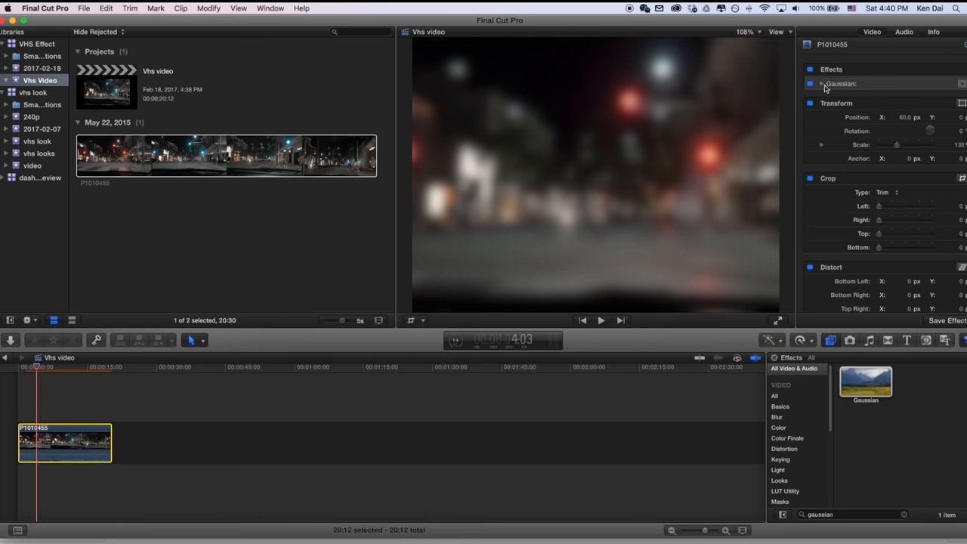
left_click(822, 84)
type("noise")
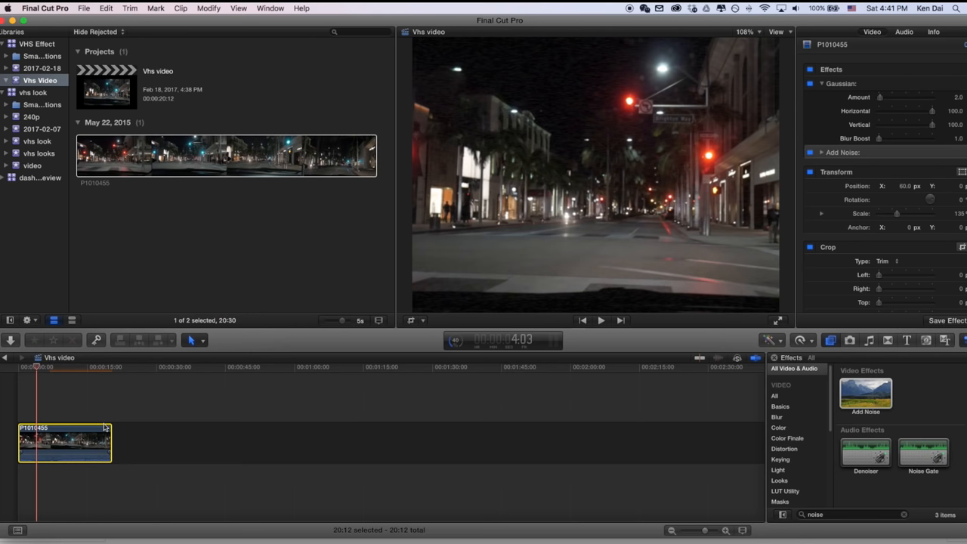
left_click(821, 152)
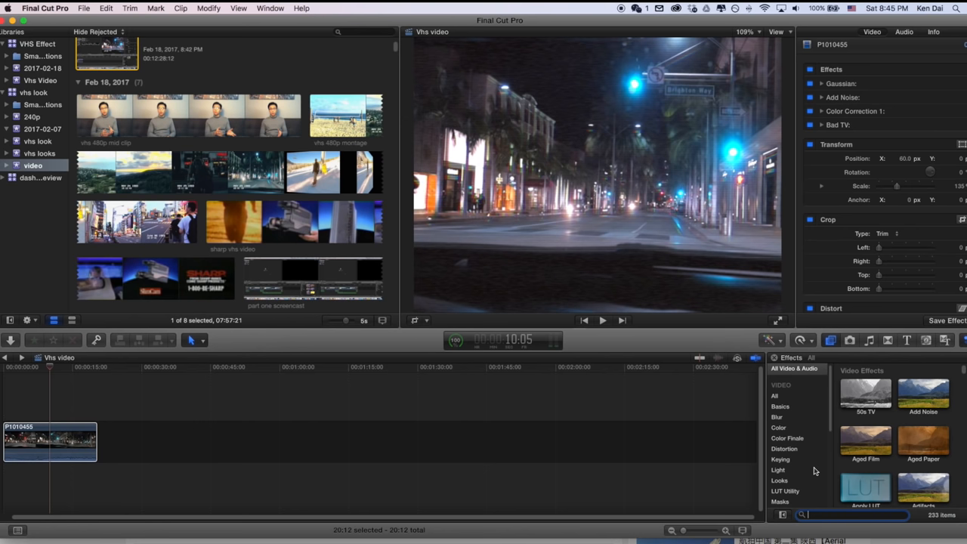
type("sharpen")
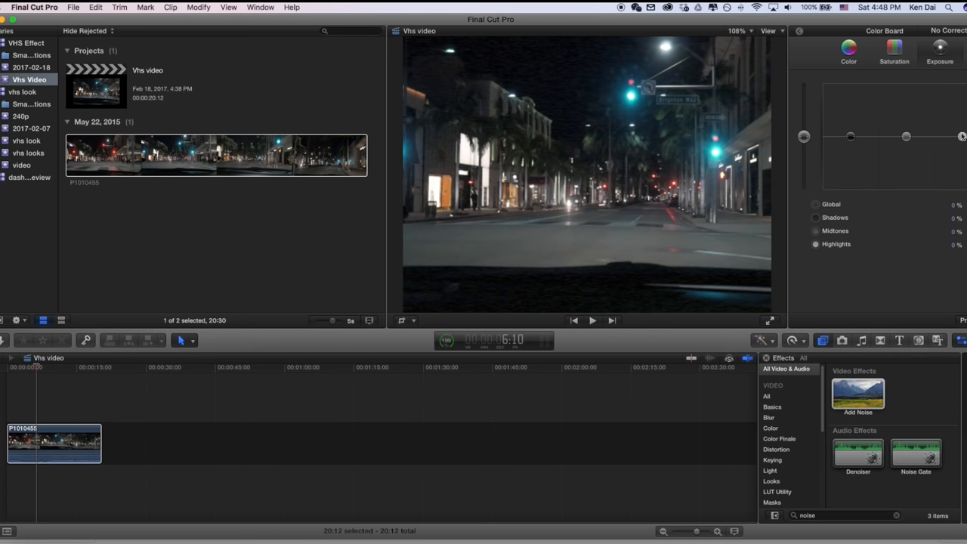
Step: Lift the Highlights and Midtones exposure pucks to brighten the clip
left_click_drag(959, 136, 849, 136)
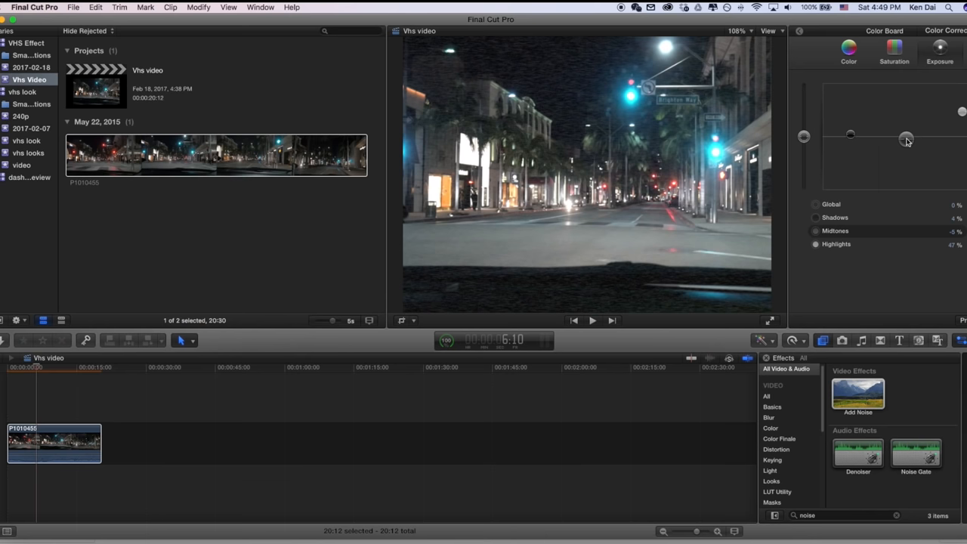
left_click_drag(906, 139, 906, 124)
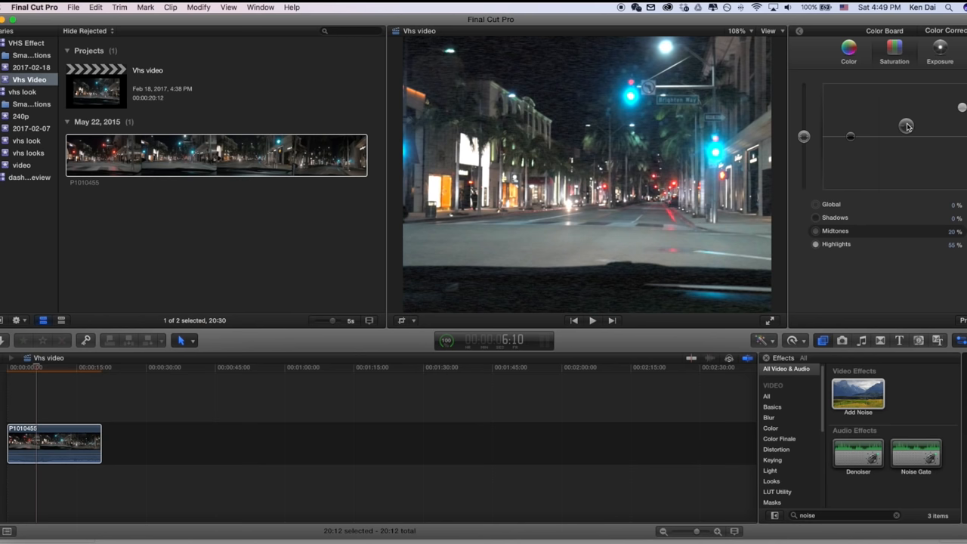
left_click(849, 48)
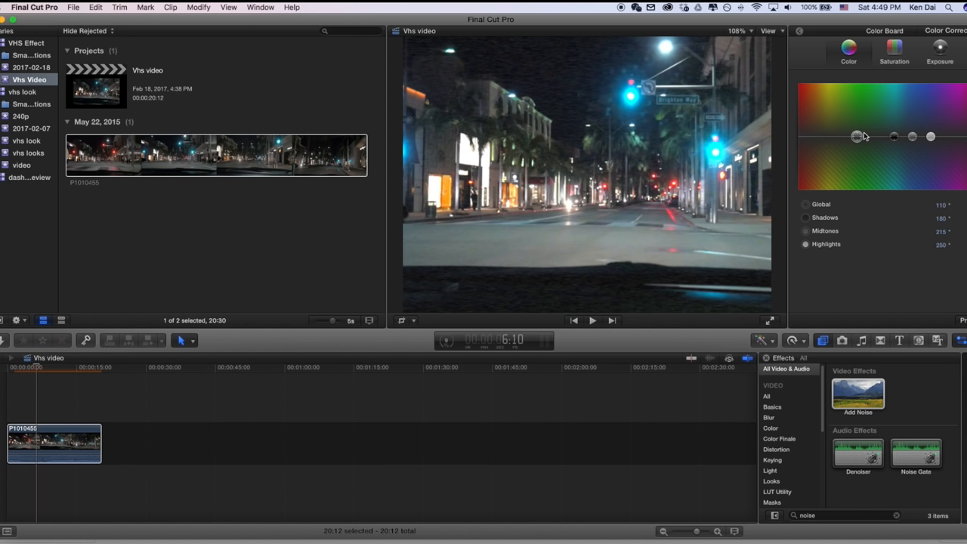
mouse_move(888, 118)
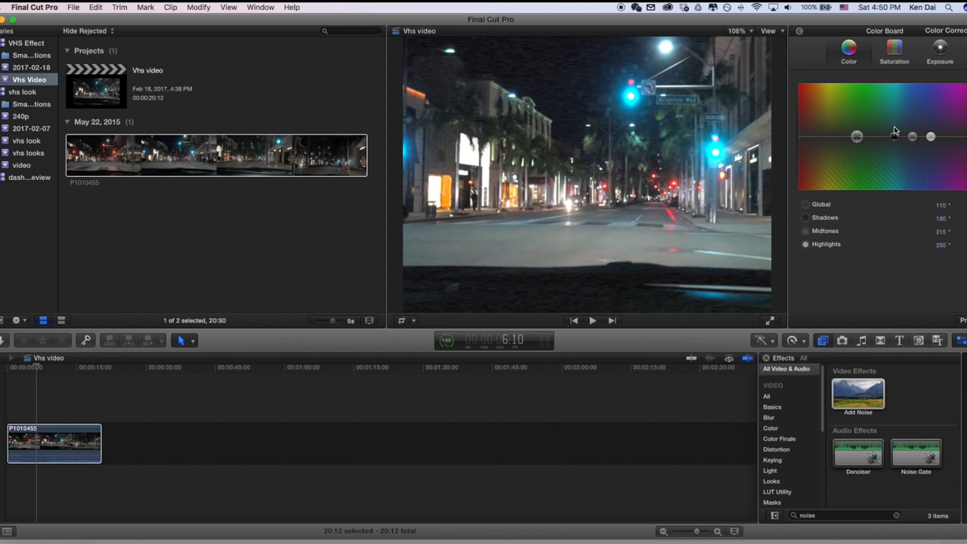
Step: Shift the Color Board pucks to give the clip a cool tint
left_click_drag(912, 136, 913, 133)
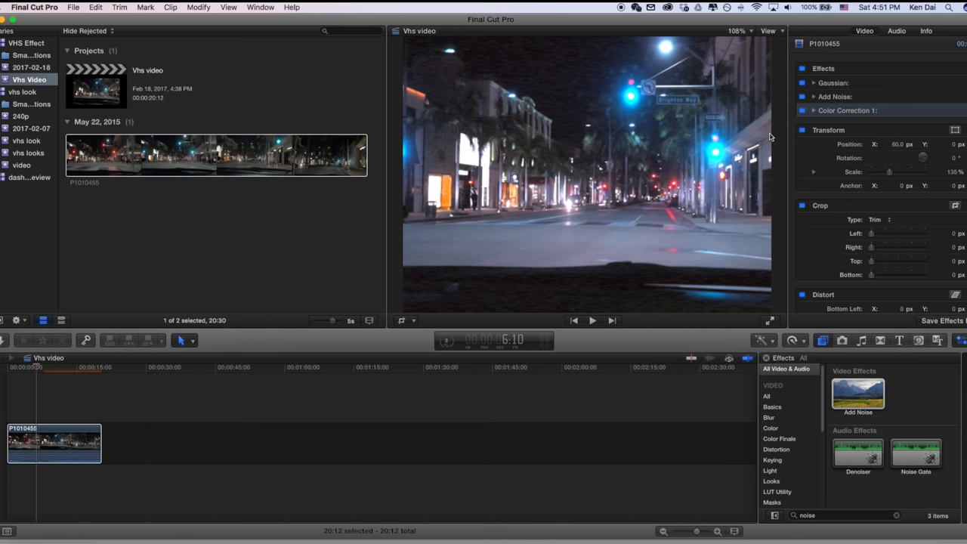
Step: Apply the Bad TV effect and choose its Static Type noise
left_click(896, 515)
type("bad t")
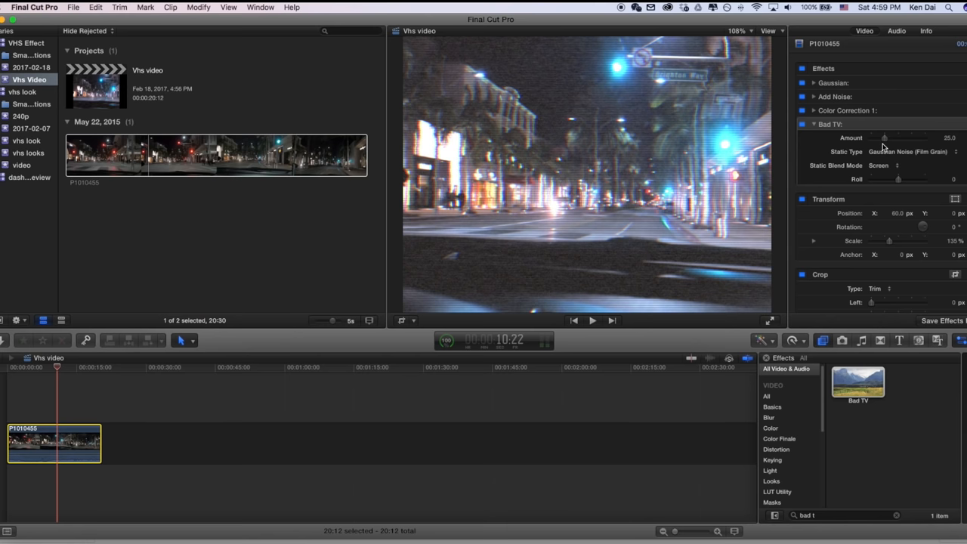
left_click(906, 151)
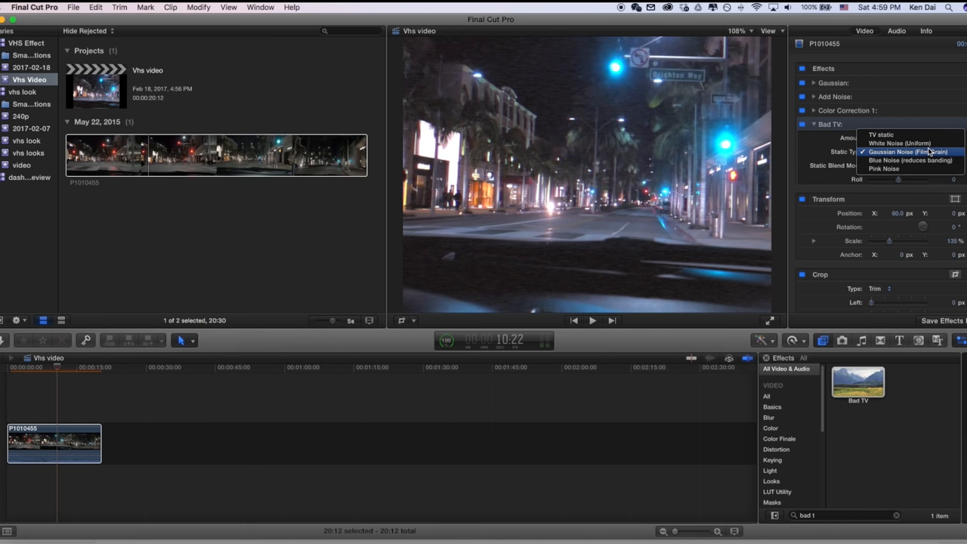
left_click(879, 134)
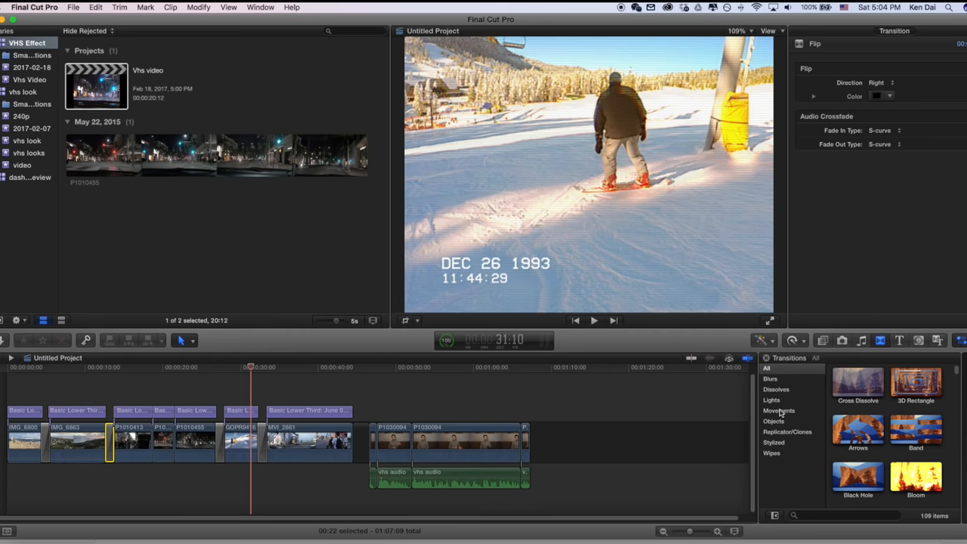
Step: Open the Untitled ski project carrying the DEC 26 1993 date stamp
left_click(779, 411)
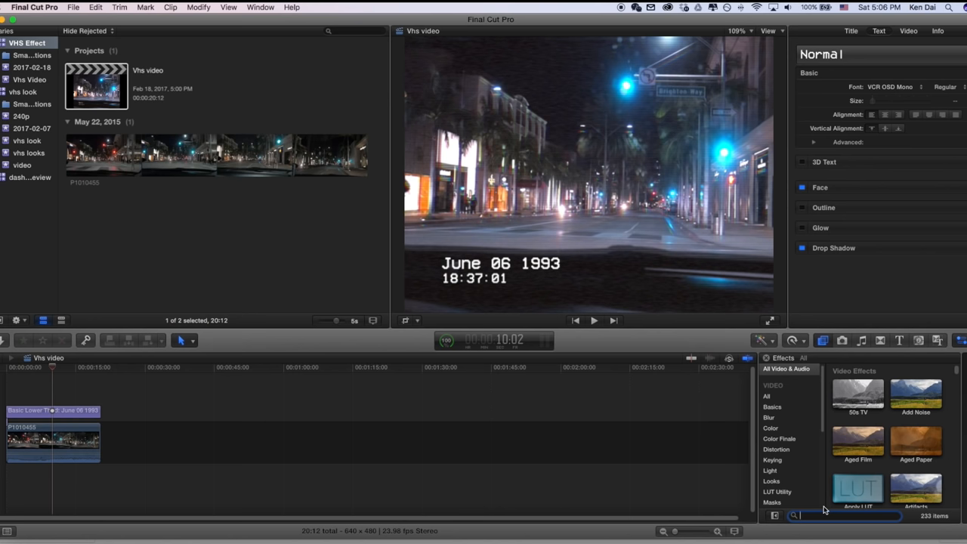
Step: Search the Effects browser for 'car r' to narrow it to one effect
type("car r")
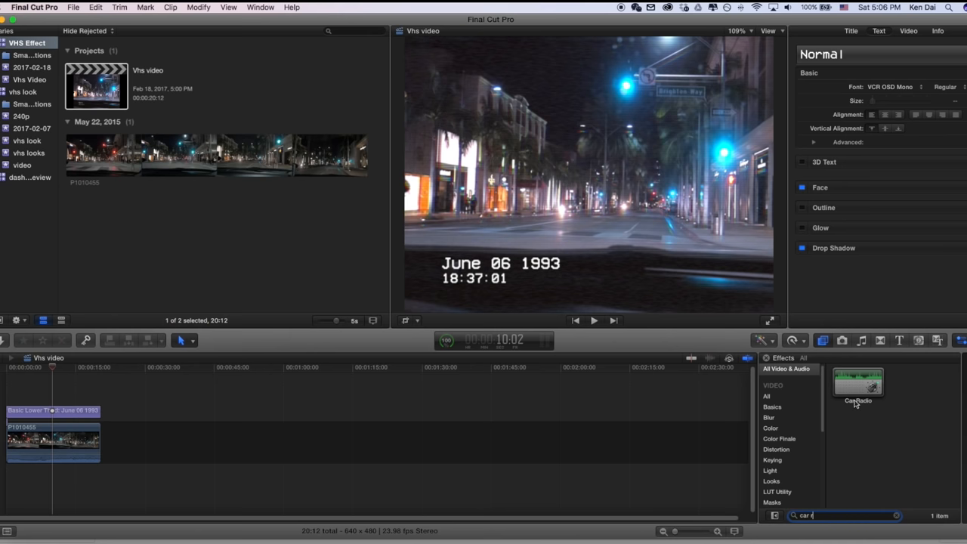